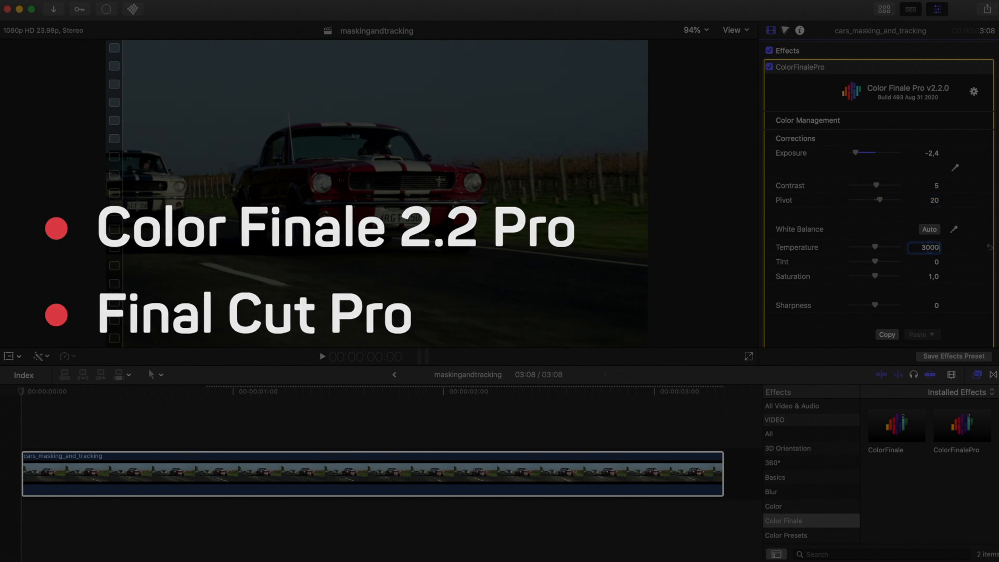
Push tint to -100 for the cool night grade and open the layer editor
left_click_drag(892, 261, 863, 261)
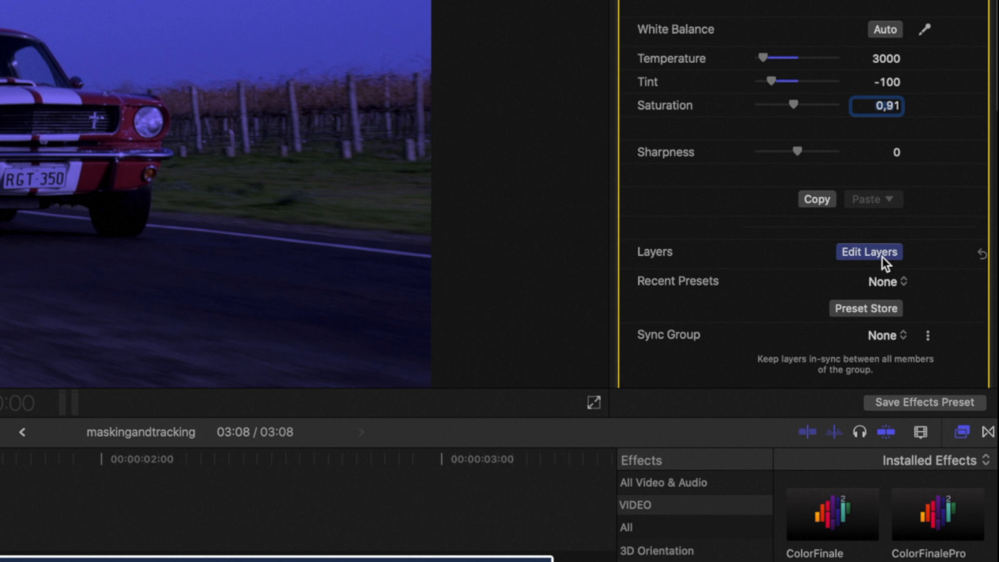
left_click(868, 251)
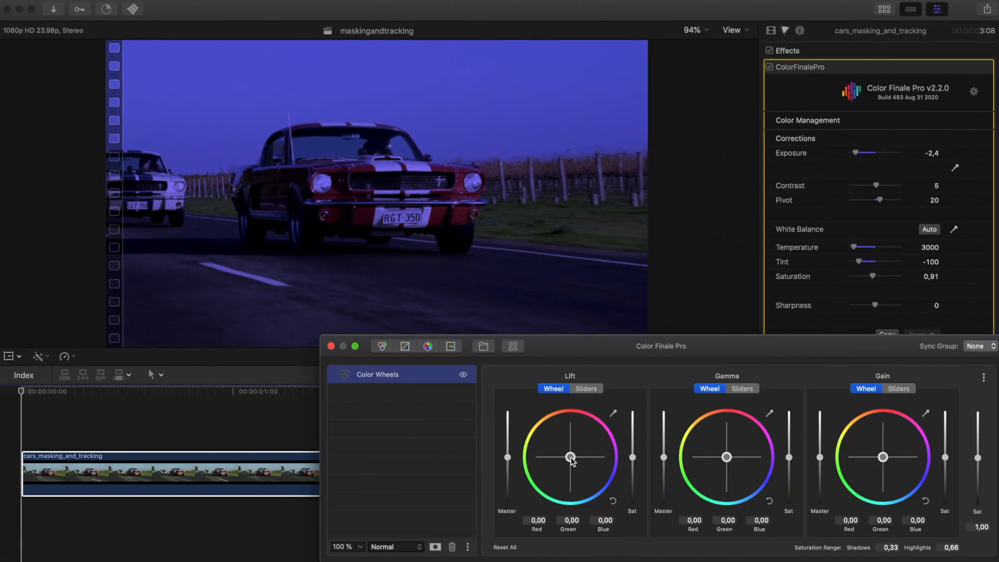
Drag the Lift wheel down to darken the shadows across the whole image
left_click_drag(977, 458, 977, 463)
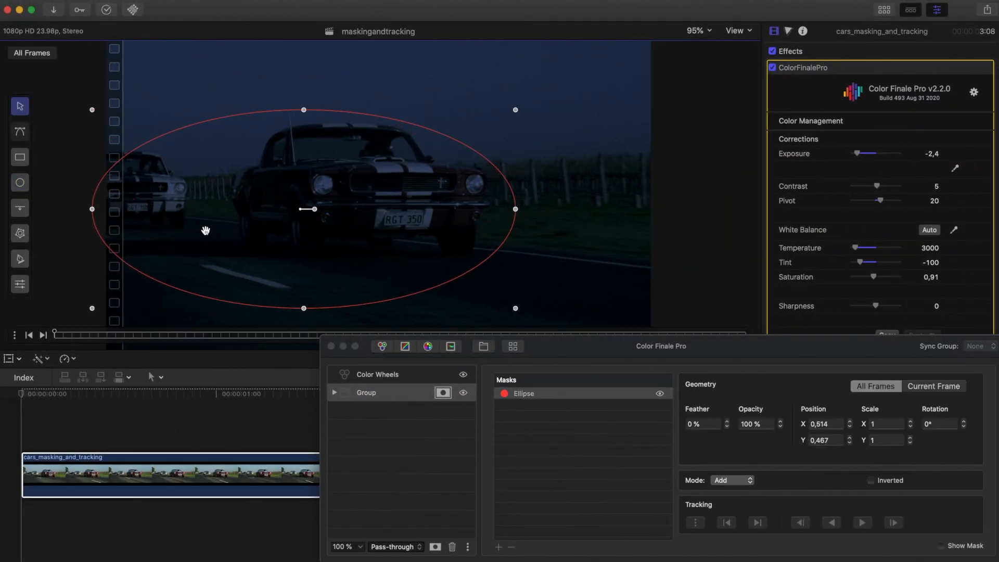
Place the ellipse over the lead car, grade inside it, and reveal feather controls
left_click_drag(306, 209, 281, 223)
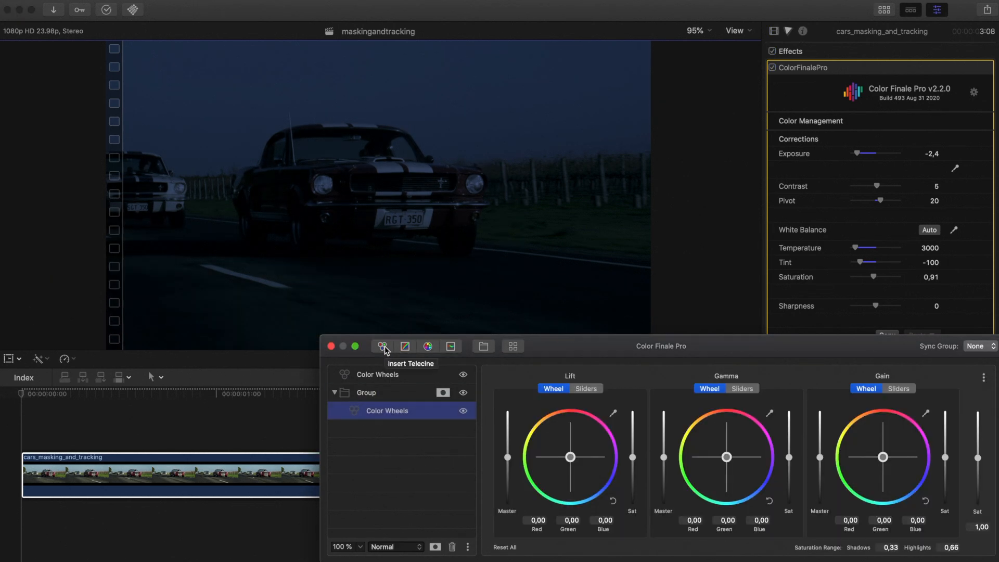
left_click_drag(725, 457, 737, 456)
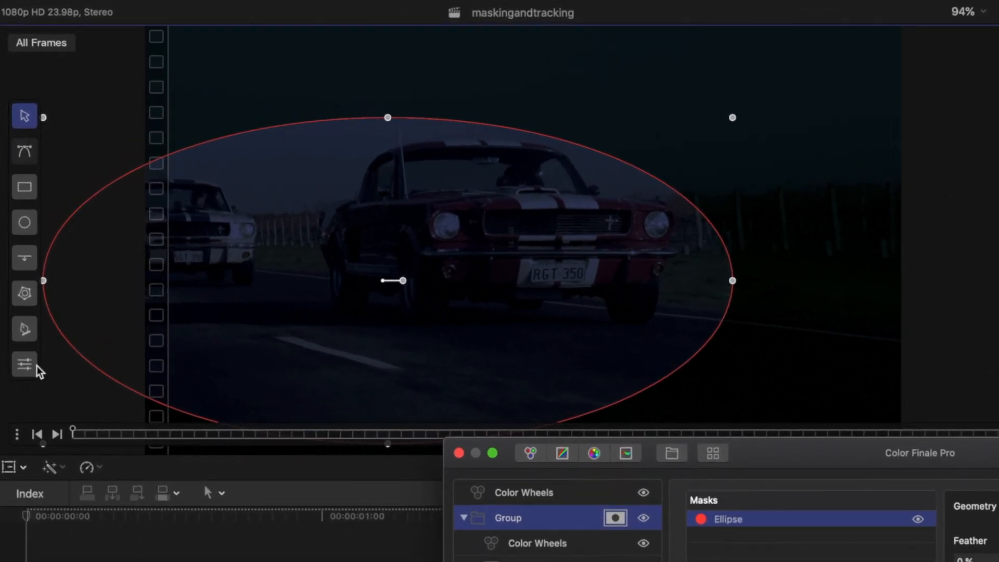
left_click(24, 363)
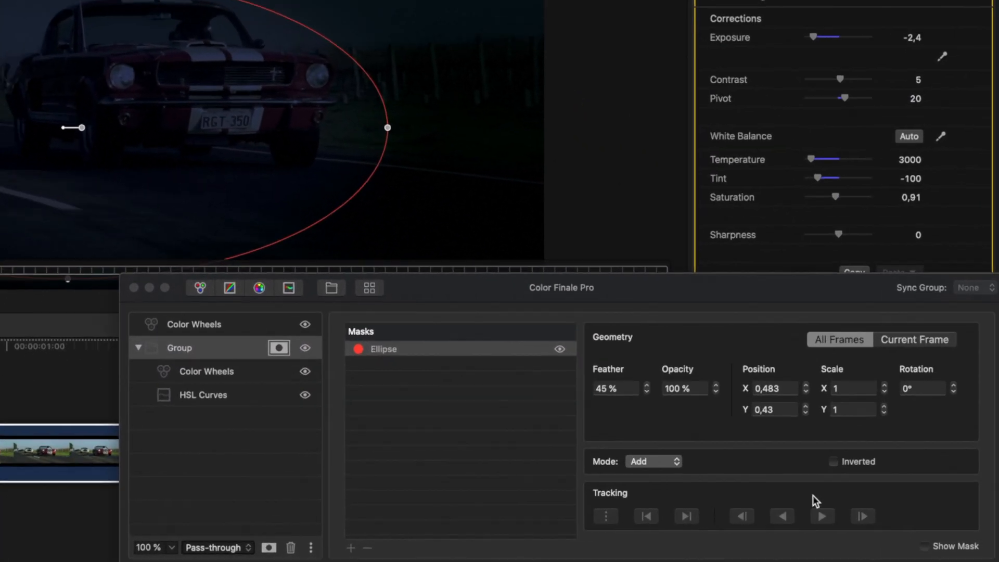
Track the ellipse mask forward so it follows the cars through the clip
left_click(860, 523)
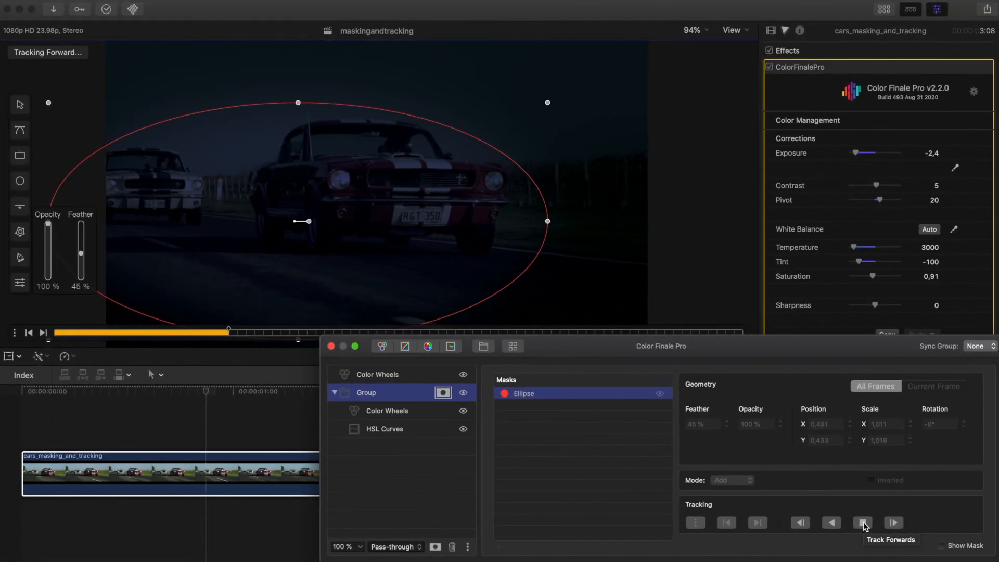
left_click(861, 522)
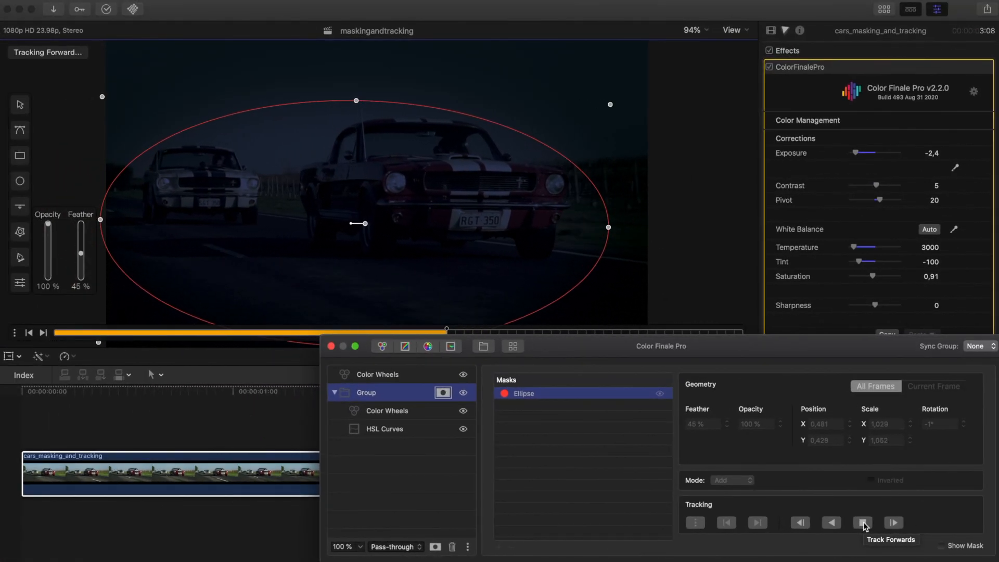
left_click(863, 522)
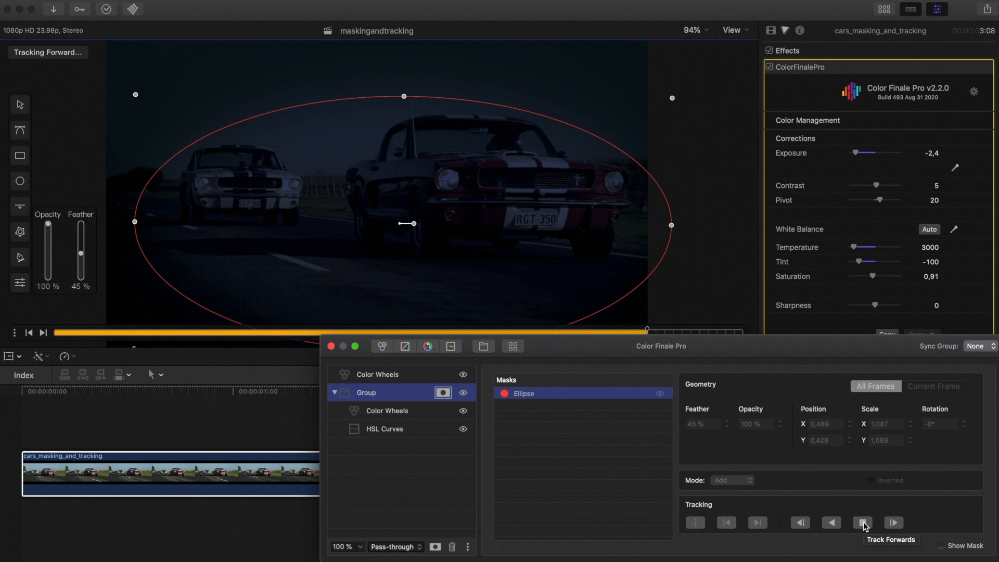
left_click(862, 522)
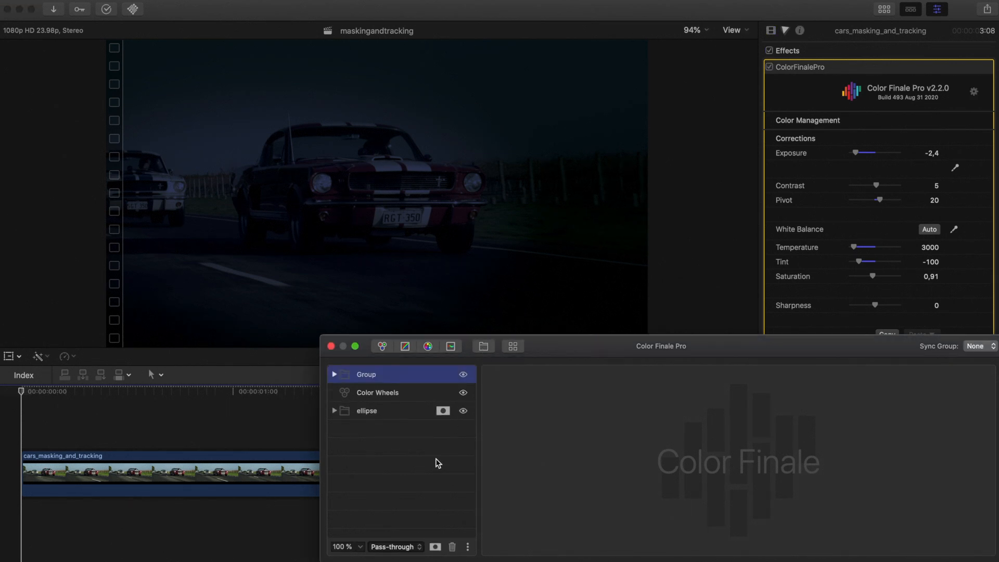
Mask the lead car's headlight at 200% zoom with a brightening Color Wheels layer
left_click(442, 375)
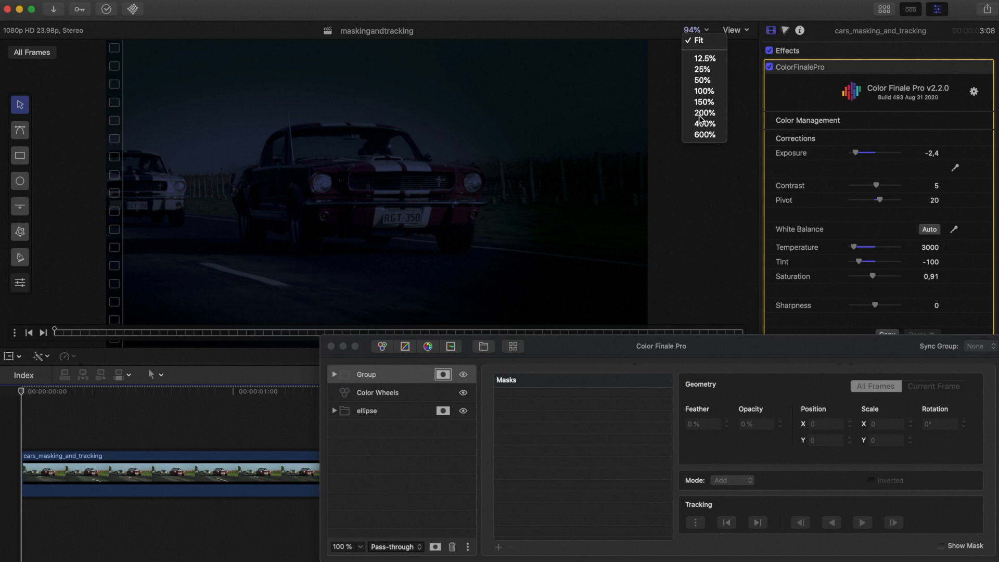
left_click(704, 113)
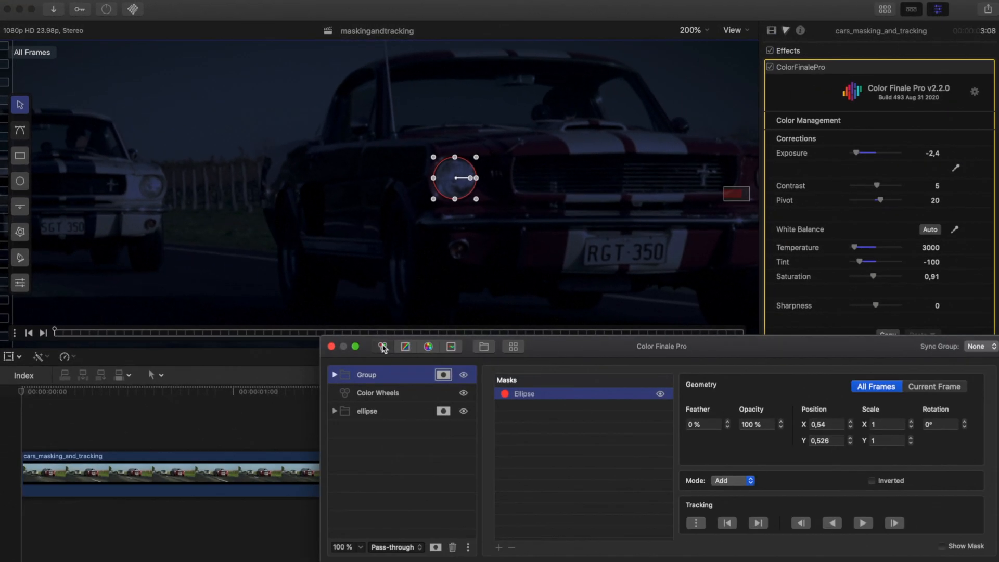
left_click(377, 393)
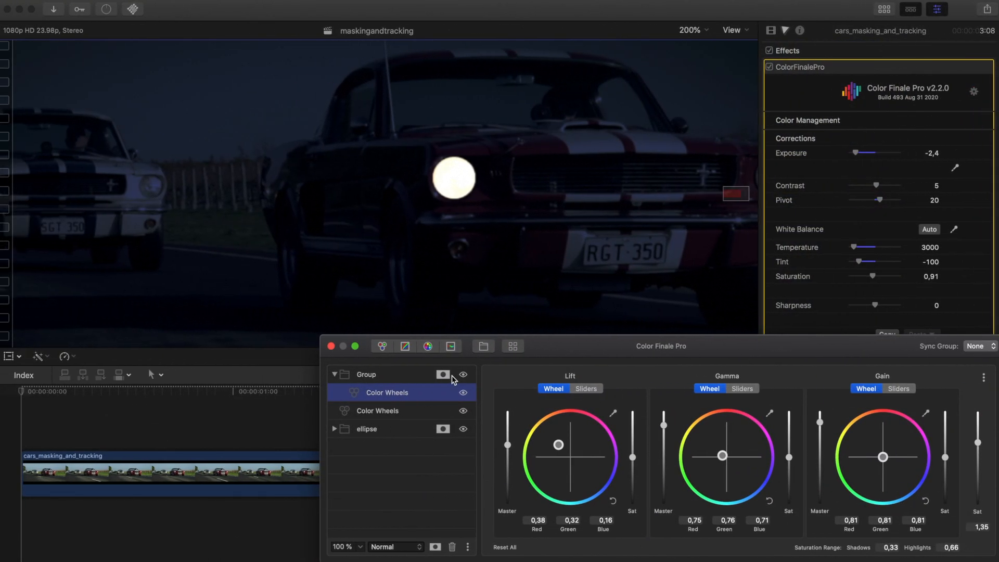
left_click(442, 374)
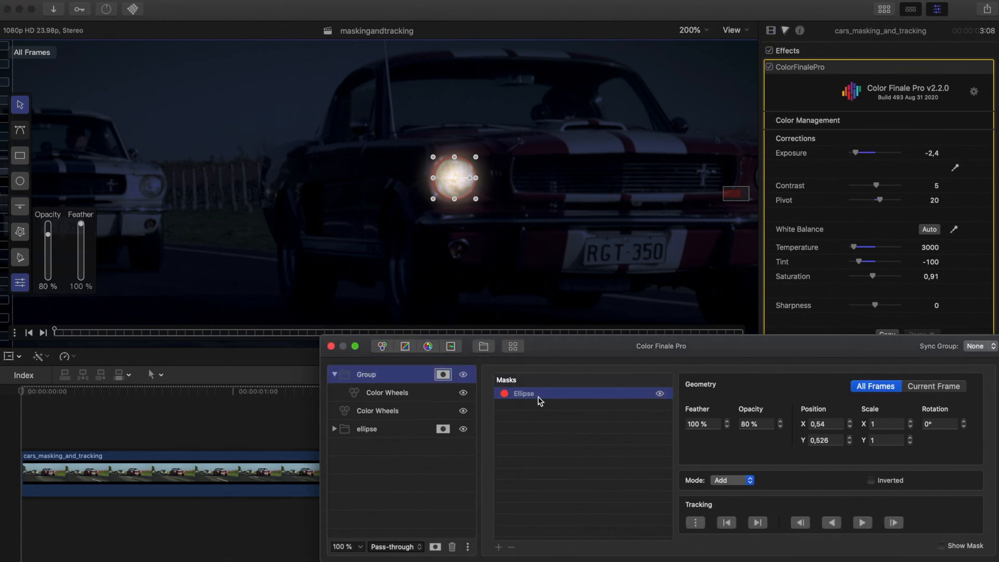
Track the headlight glow forward, return the viewer to Fit, and rename the group
left_click(861, 522)
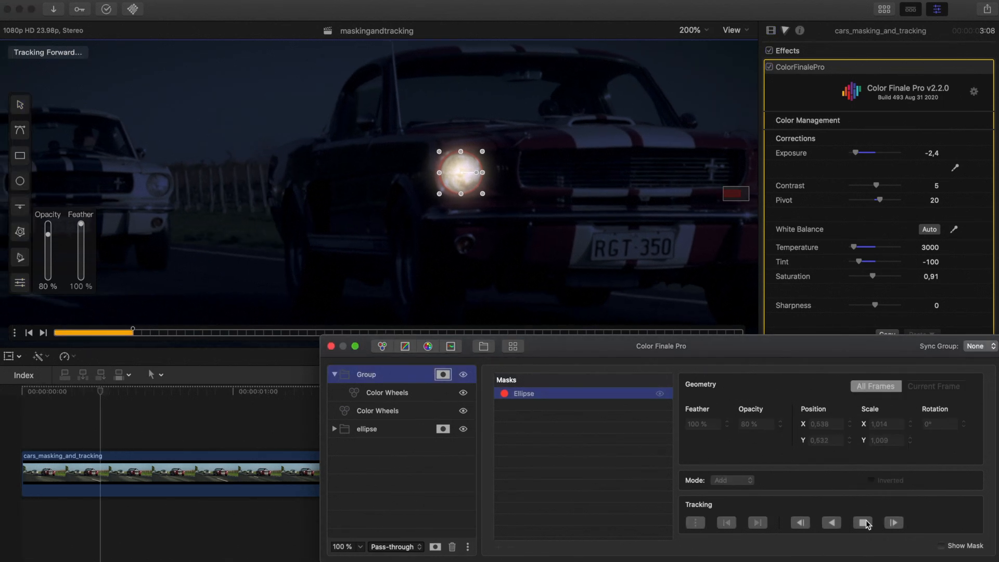
left_click(860, 522)
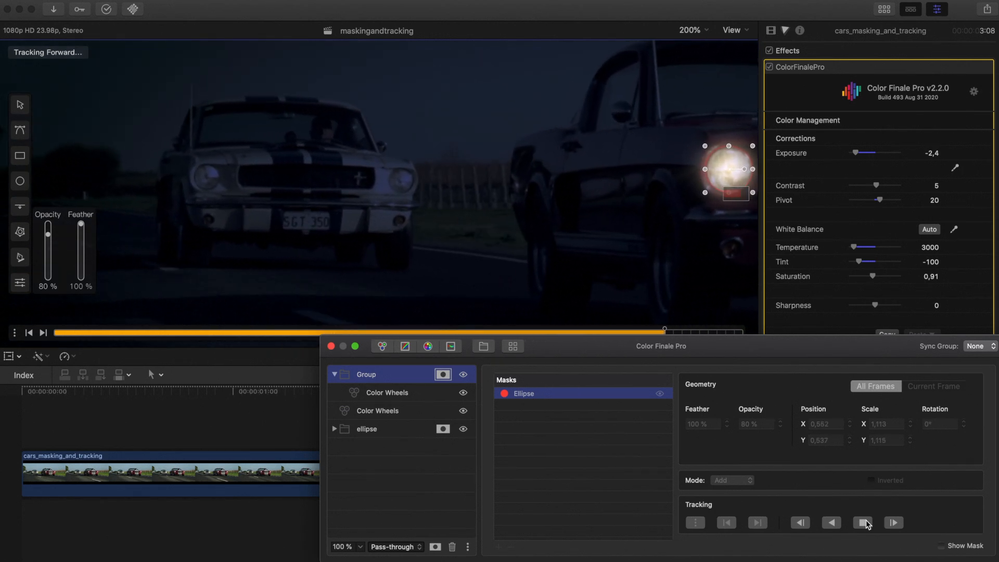
left_click(693, 29)
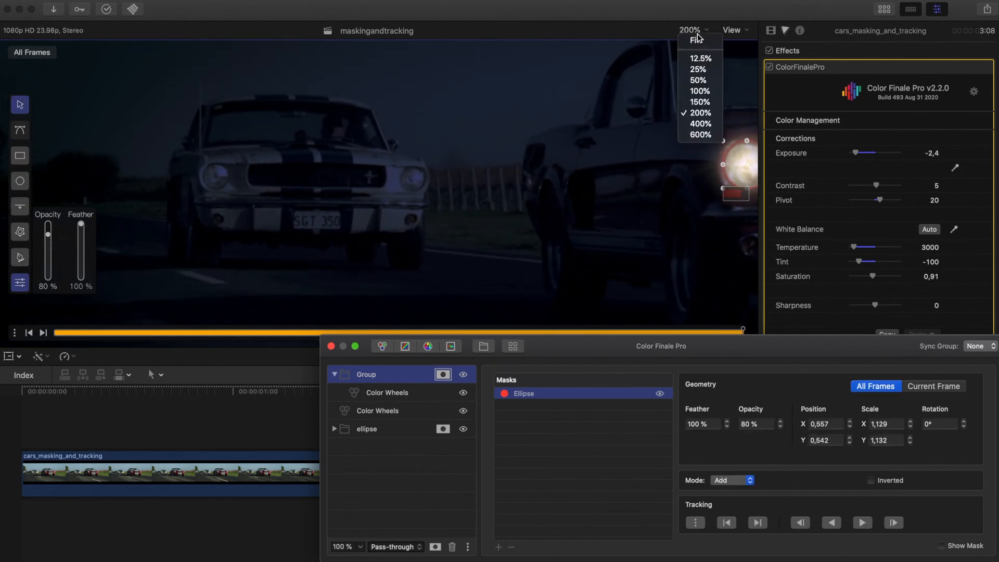
left_click(696, 40)
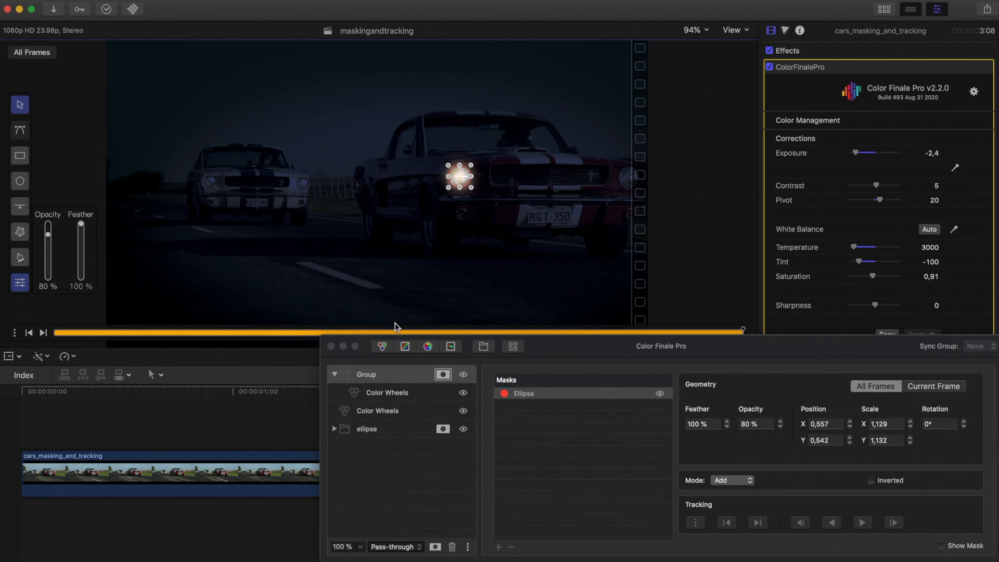
right_click(366, 374)
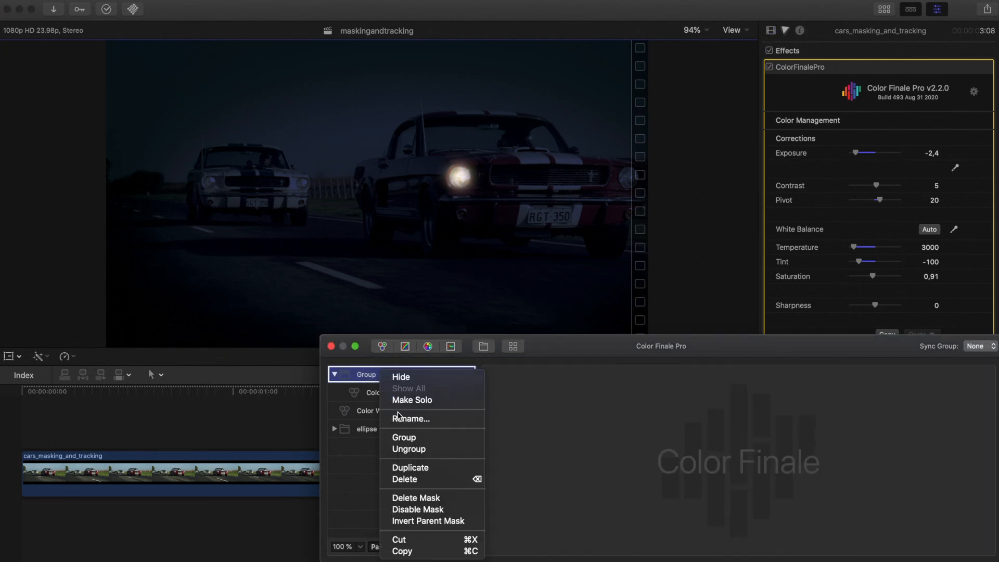
left_click(411, 418)
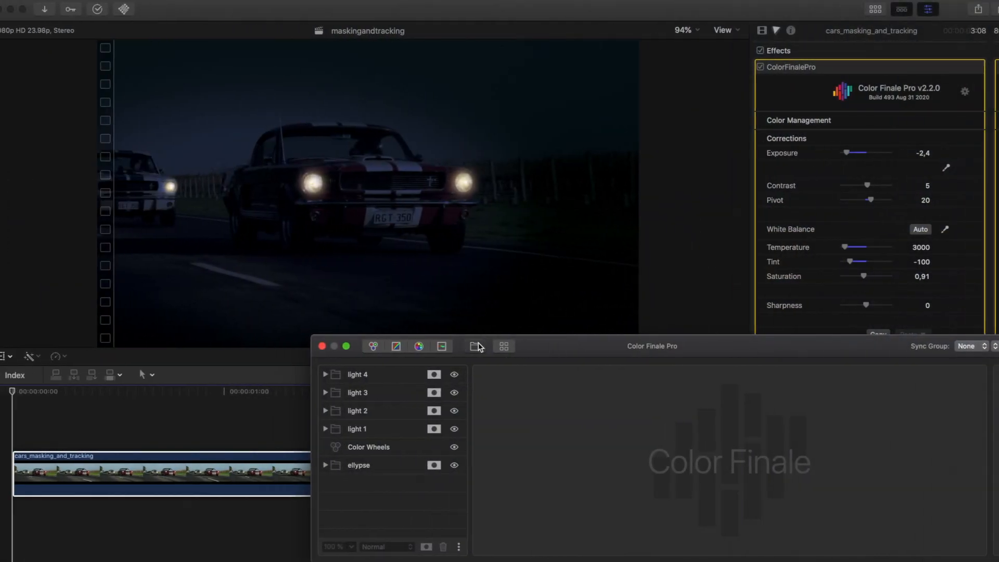
Add a group for the light cone with Color Wheels and open its mask settings
left_click(476, 345)
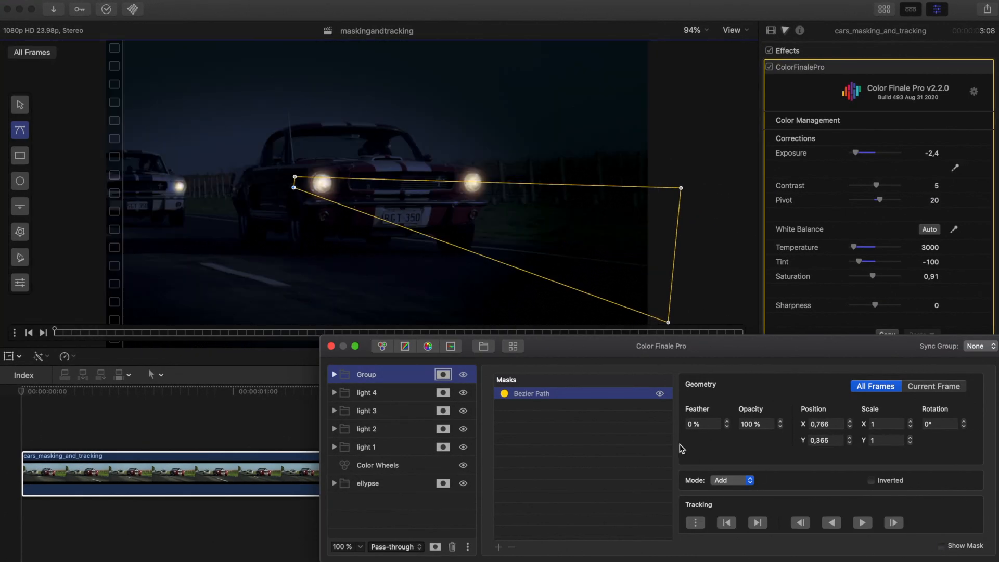
left_click(386, 393)
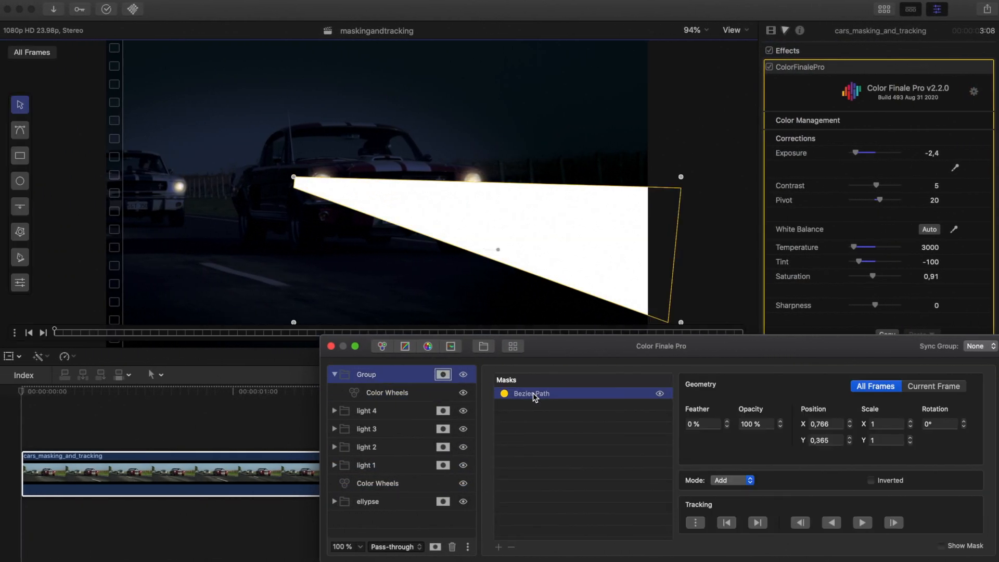
left_click(20, 283)
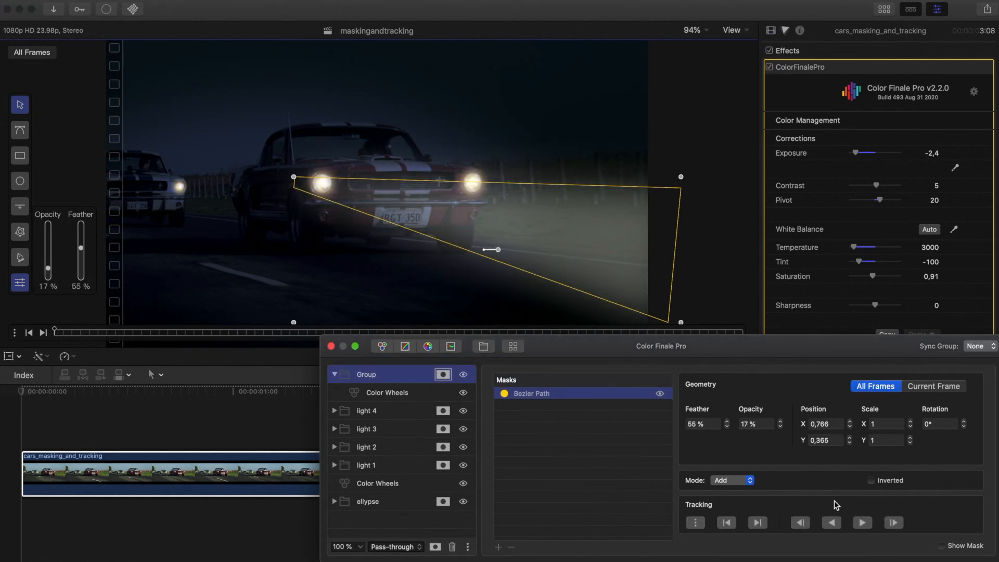
Track the light cone forward and rename its group to light 5
left_click(862, 523)
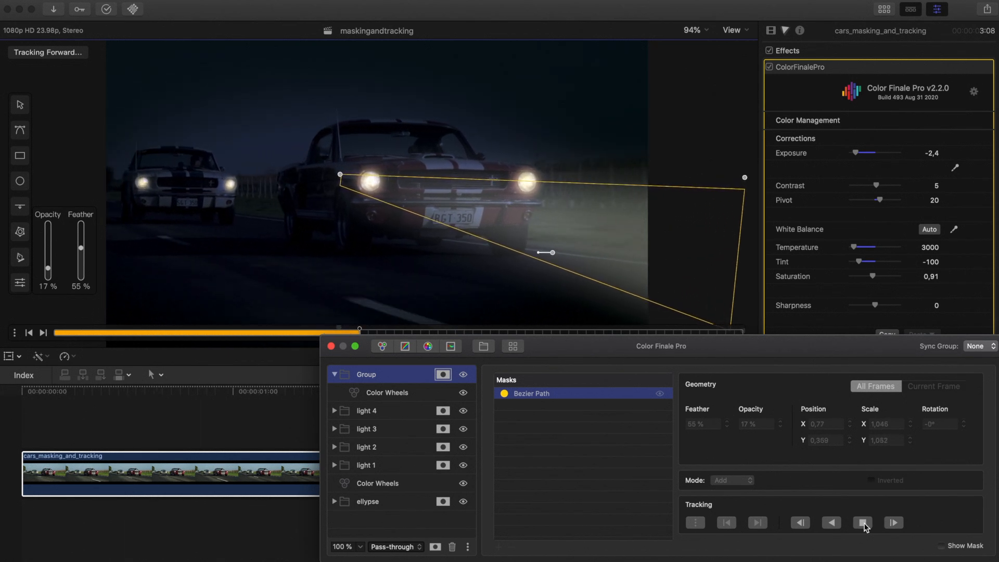
left_click(890, 521)
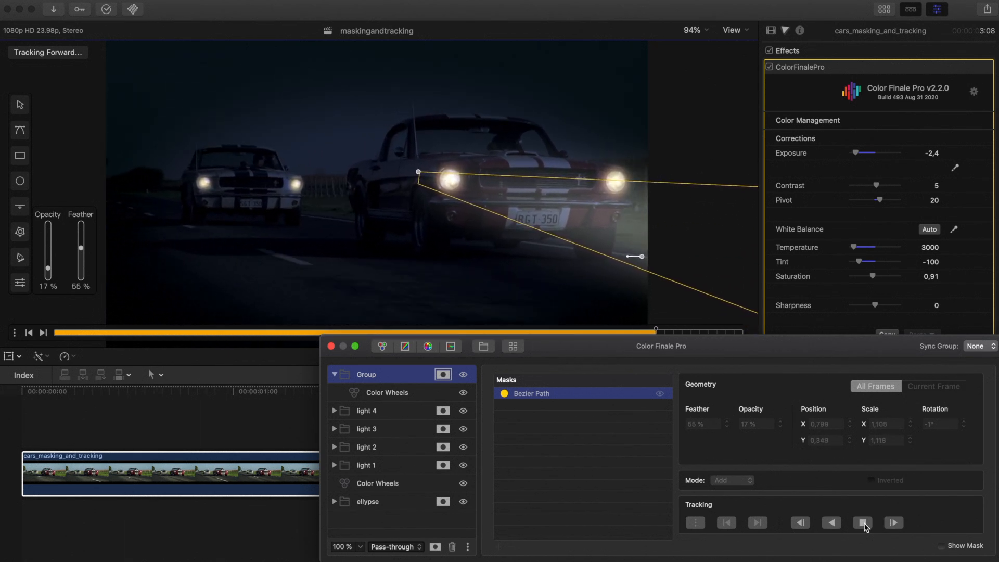
right_click(366, 374)
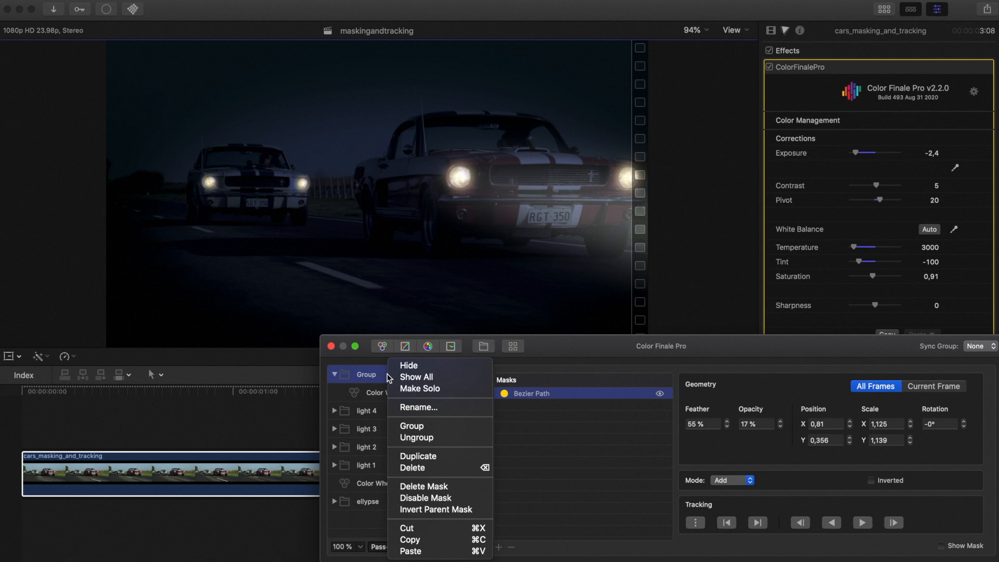
left_click(419, 407)
type("light 5")
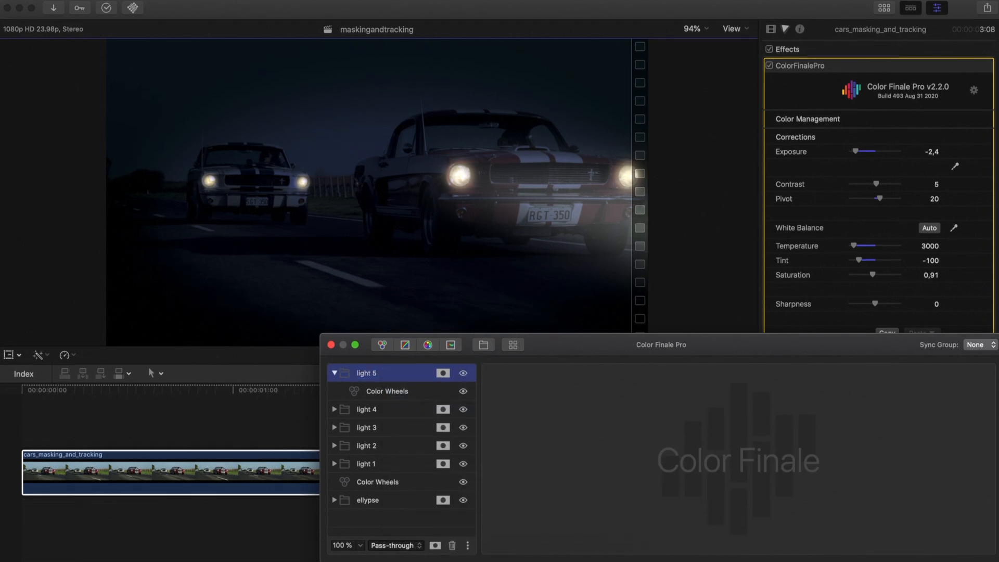
left_click(483, 346)
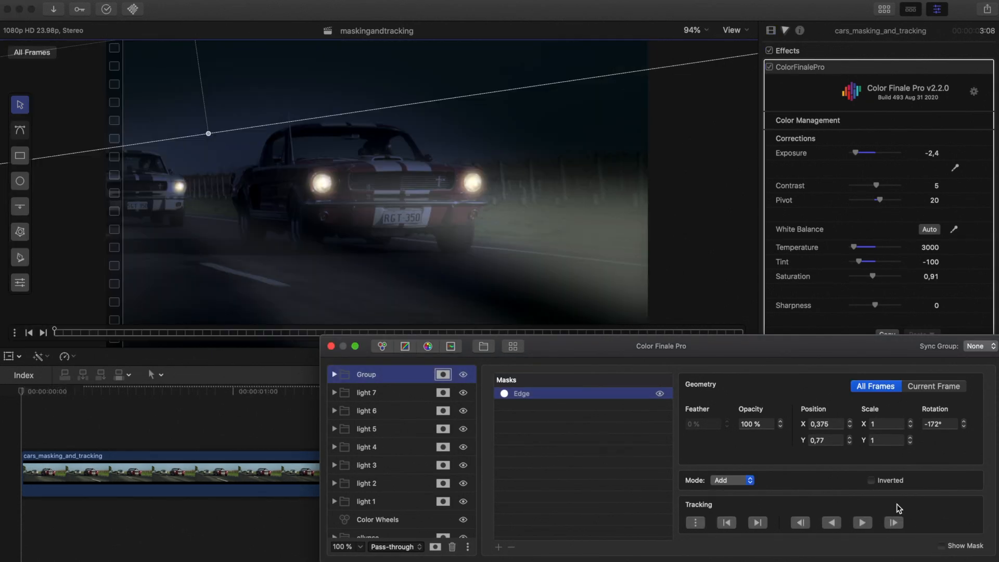
Lower Lift Master to -0.06 on the edge-masked sky group and rename it
left_click(871, 480)
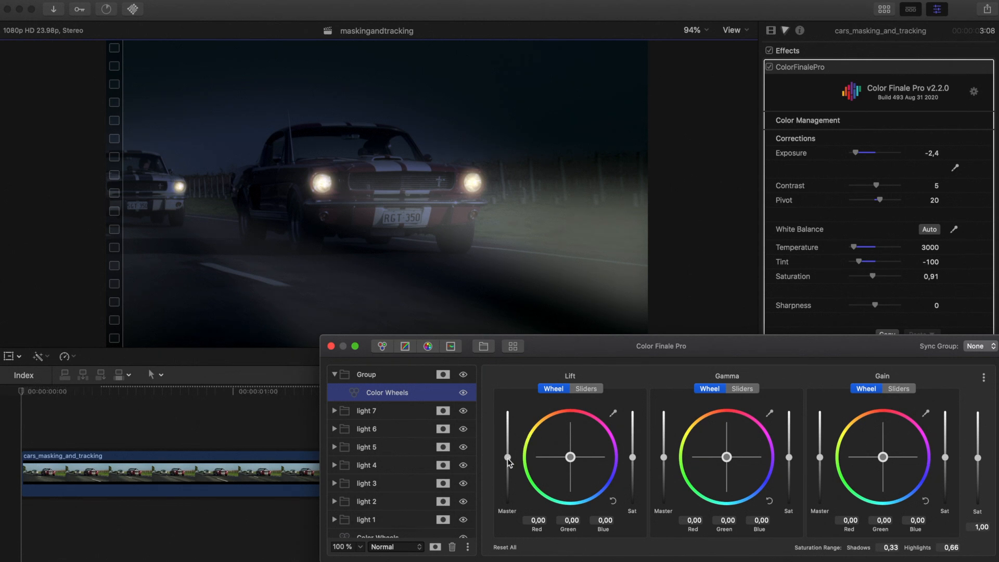
right_click(365, 374)
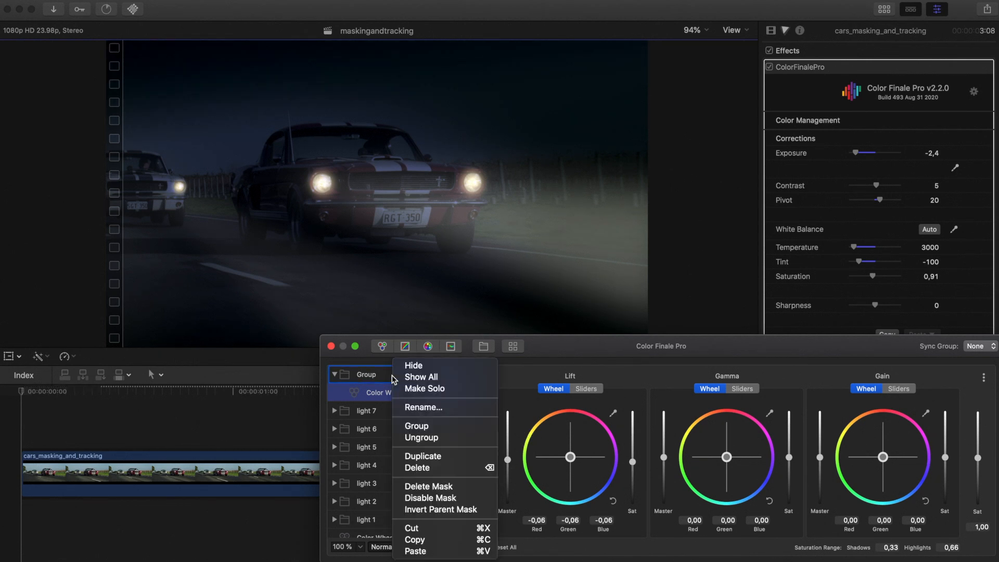